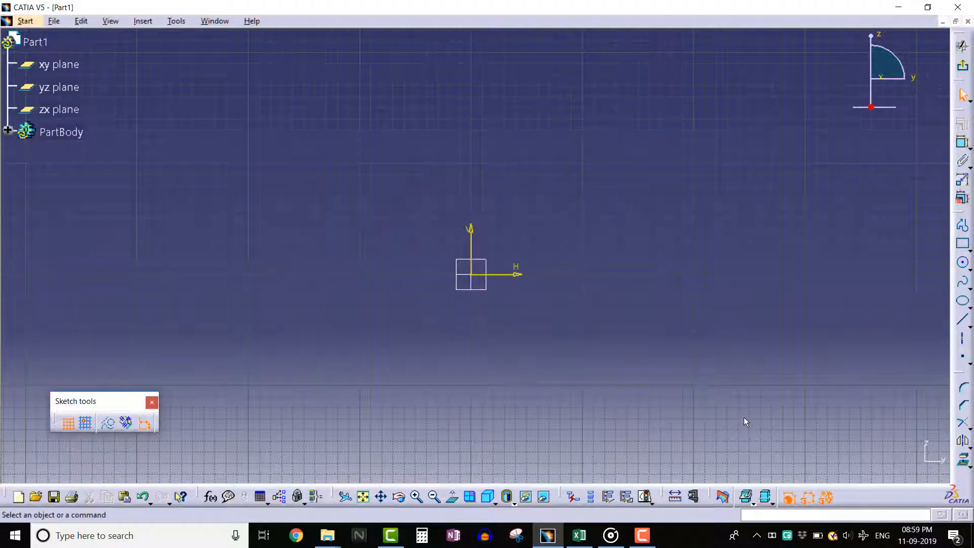
- Draw a closed four-cornered Profile outline around the sketch origin
left_click(961, 245)
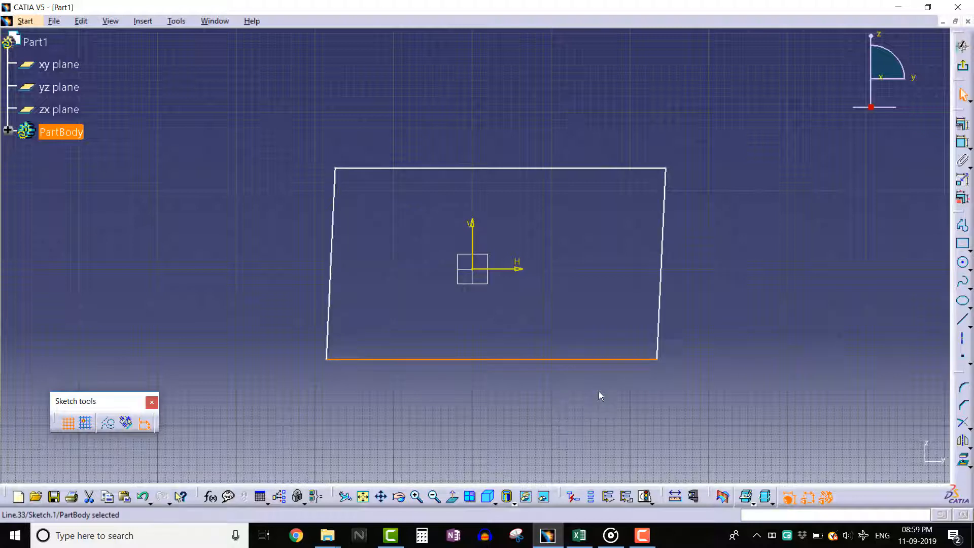
mouse_move(669, 355)
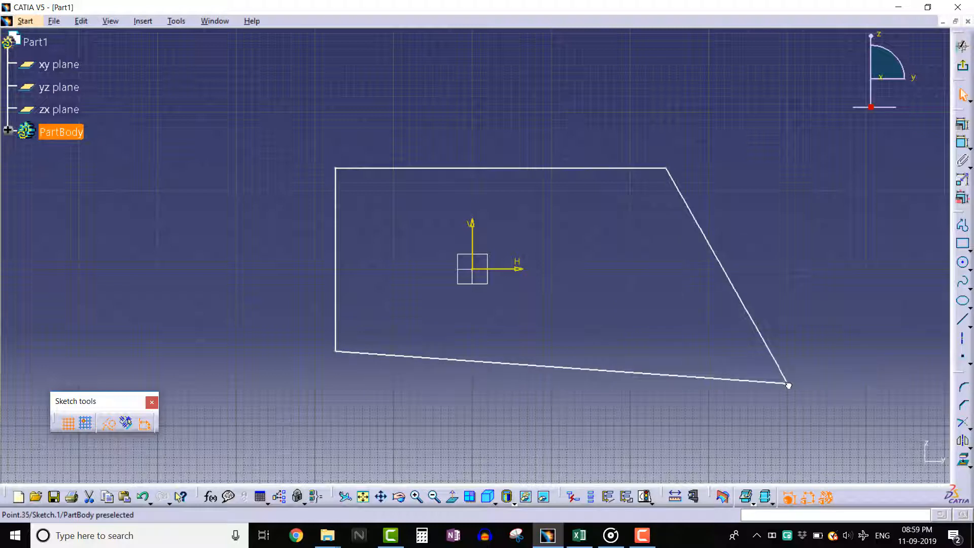
- Drag the quadrilateral's bottom-right vertex down and right to slant its edges
left_click_drag(788, 386, 770, 405)
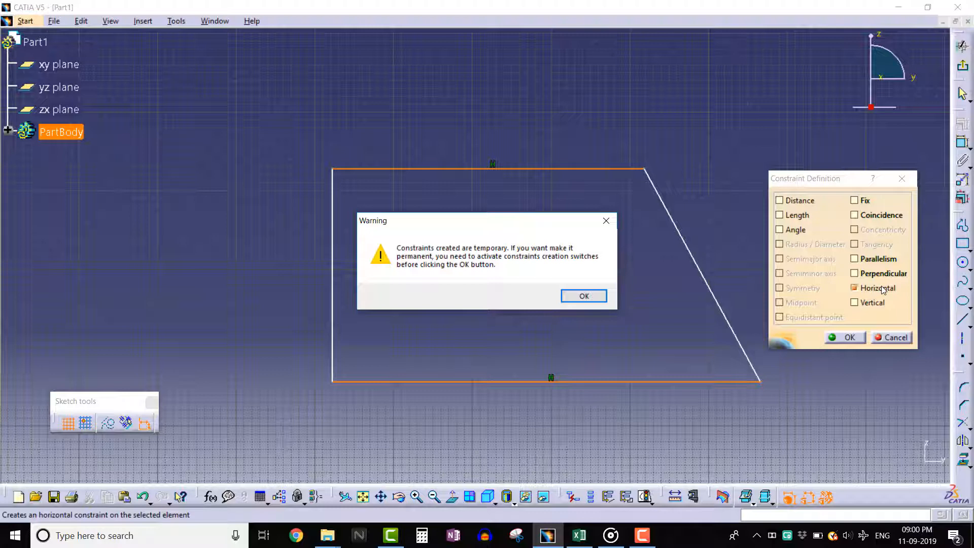
mouse_move(869, 288)
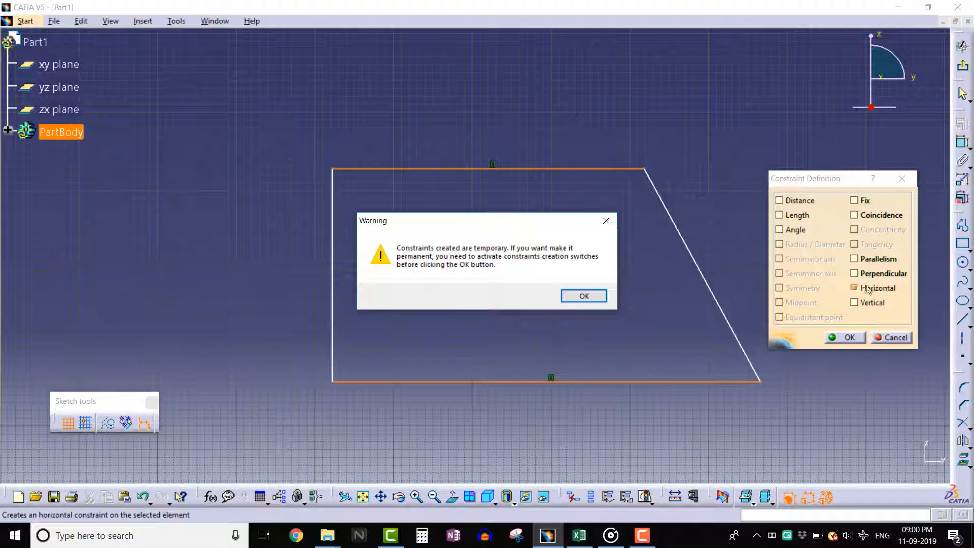
- Tick Horizontal for the top and bottom lines, dismissing the temporary-constraint warning
left_click(854, 288)
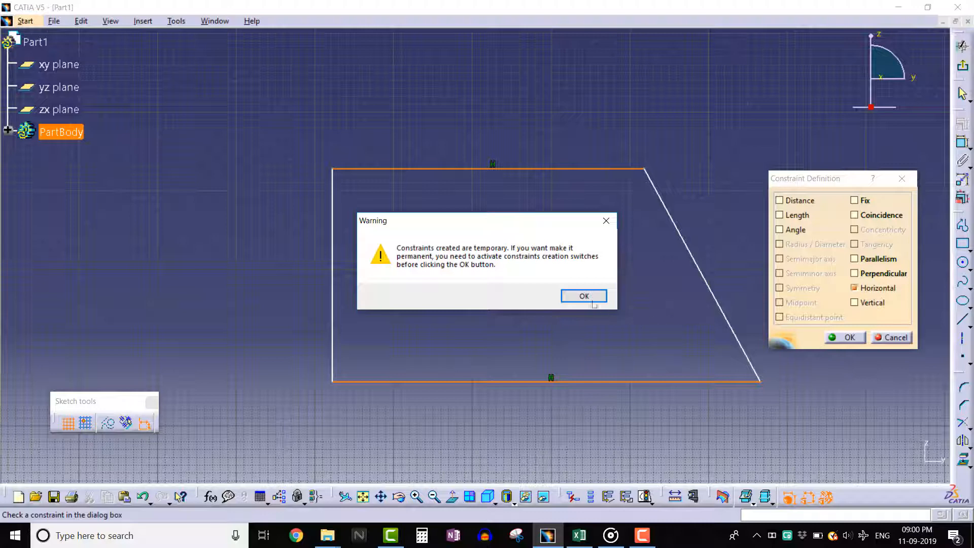
left_click(584, 296)
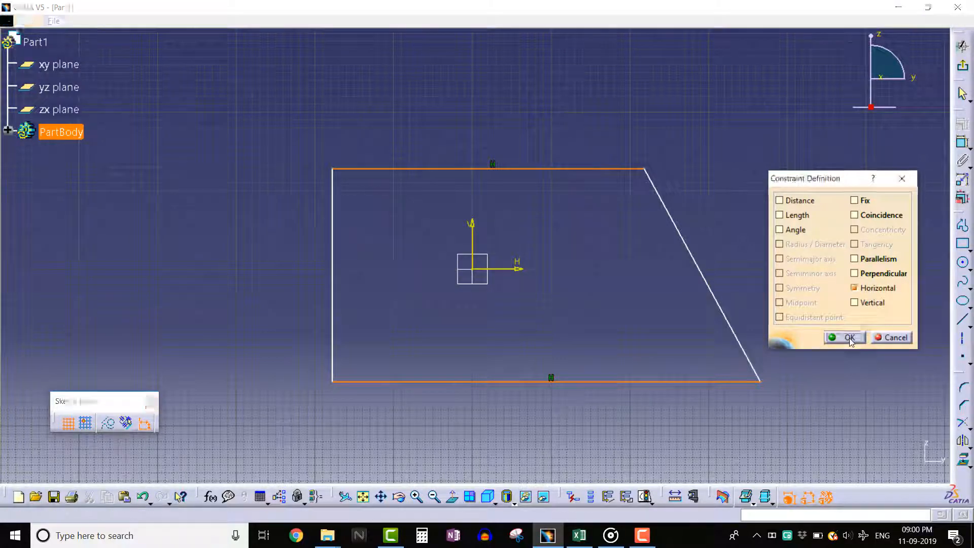
left_click(847, 338)
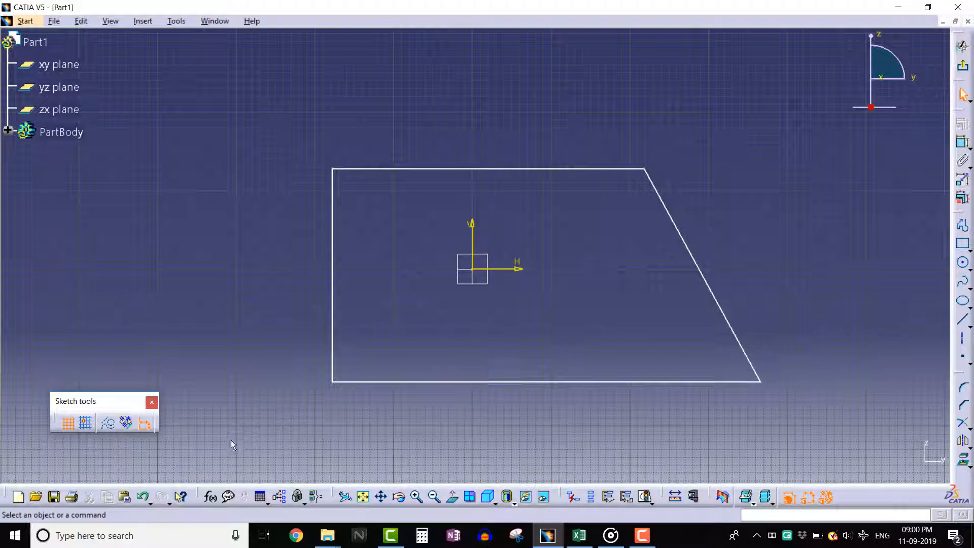
mouse_move(126, 424)
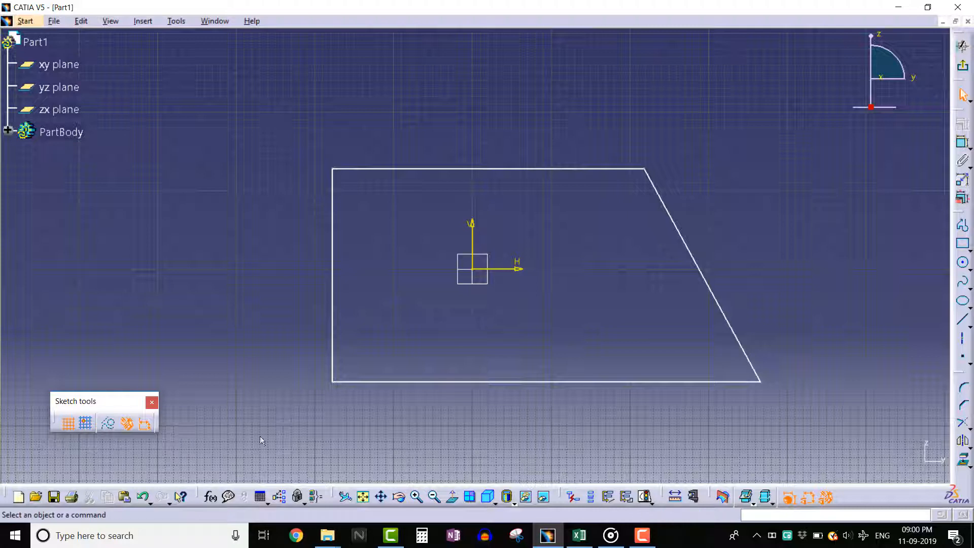
mouse_move(335, 429)
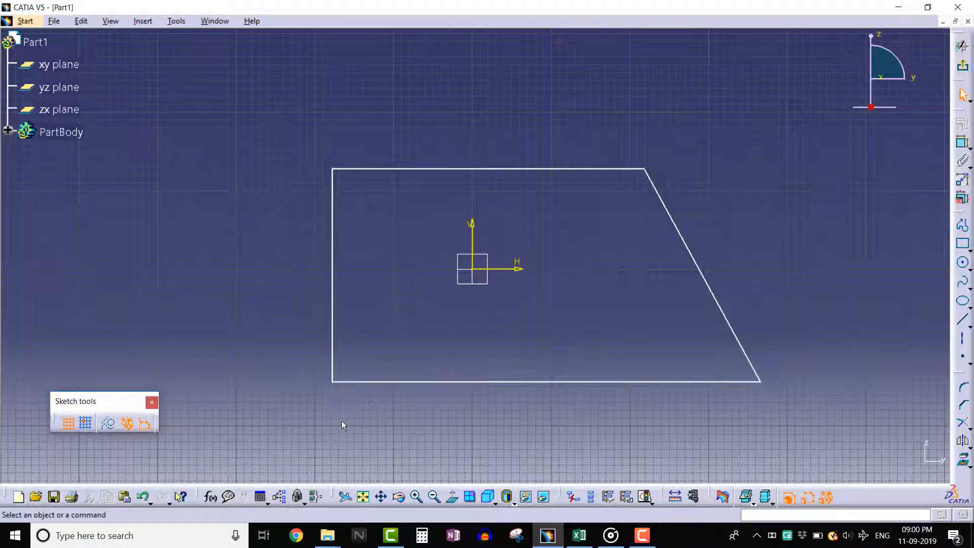
mouse_move(417, 174)
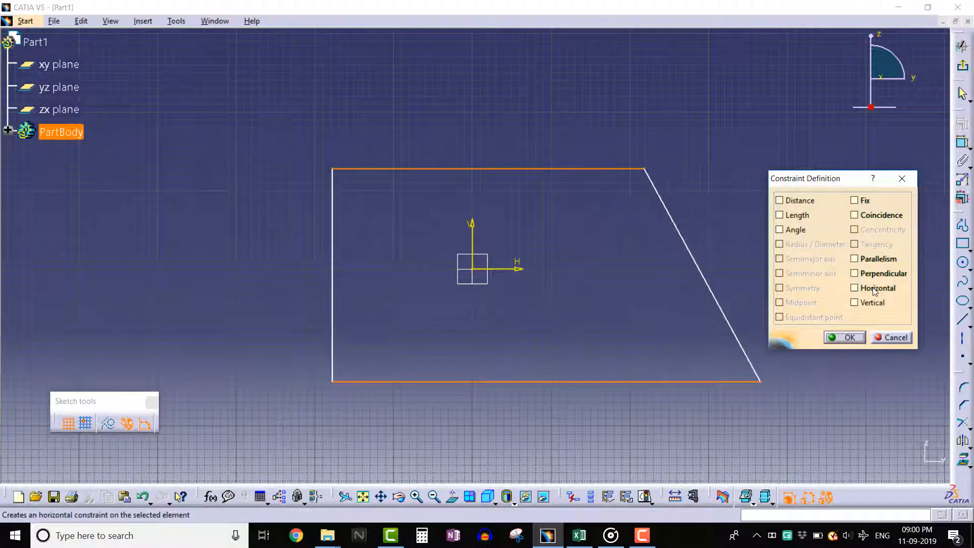
- Apply a permanent Horizontal constraint to the top and bottom lines in the dialog
left_click(854, 287)
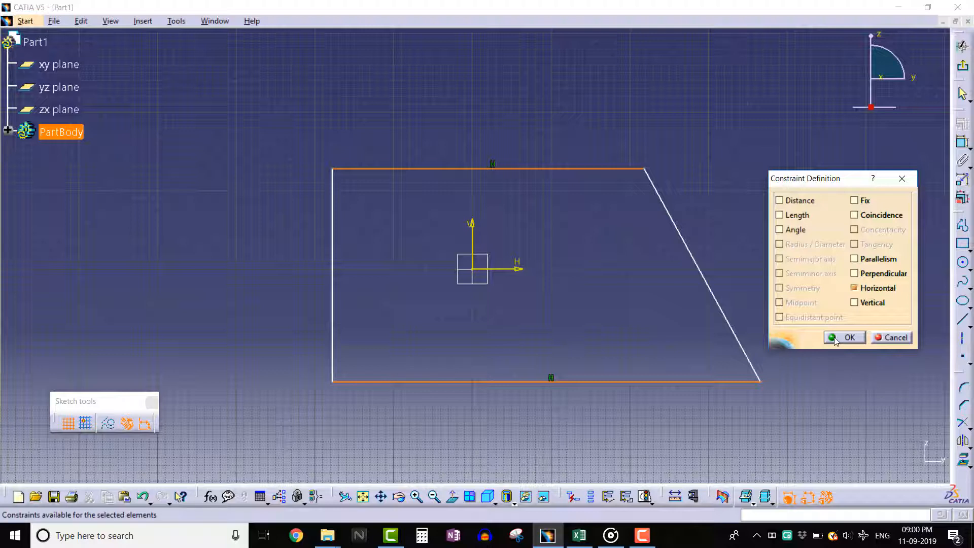
left_click(844, 337)
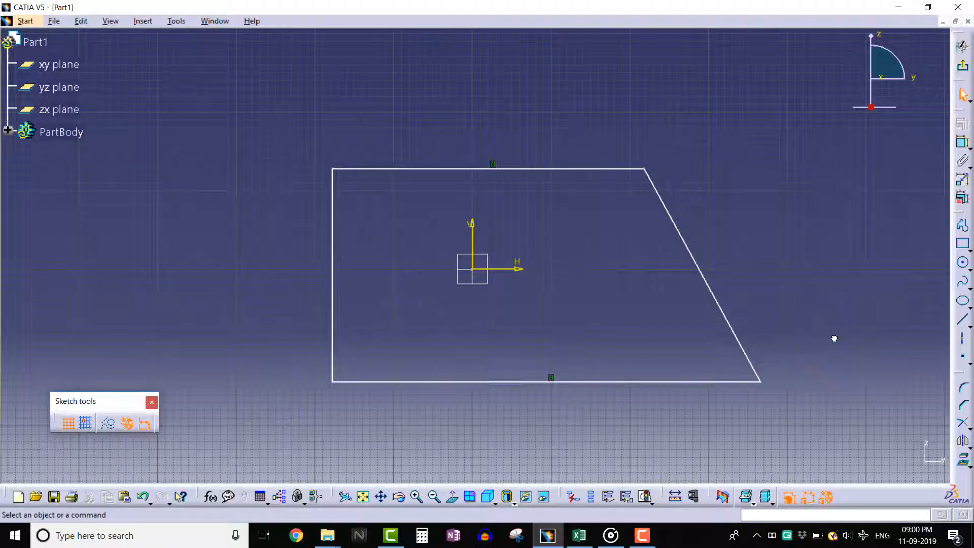
mouse_move(827, 337)
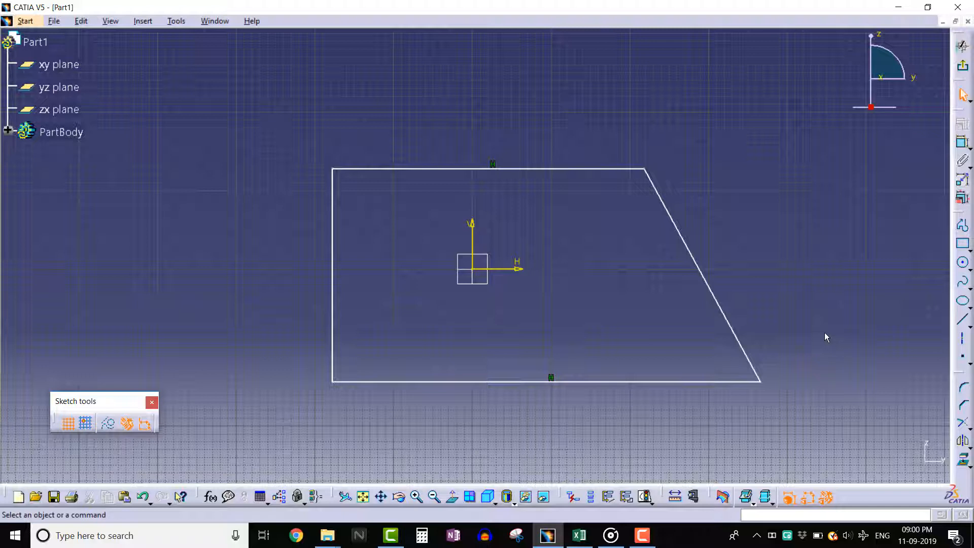
mouse_move(716, 295)
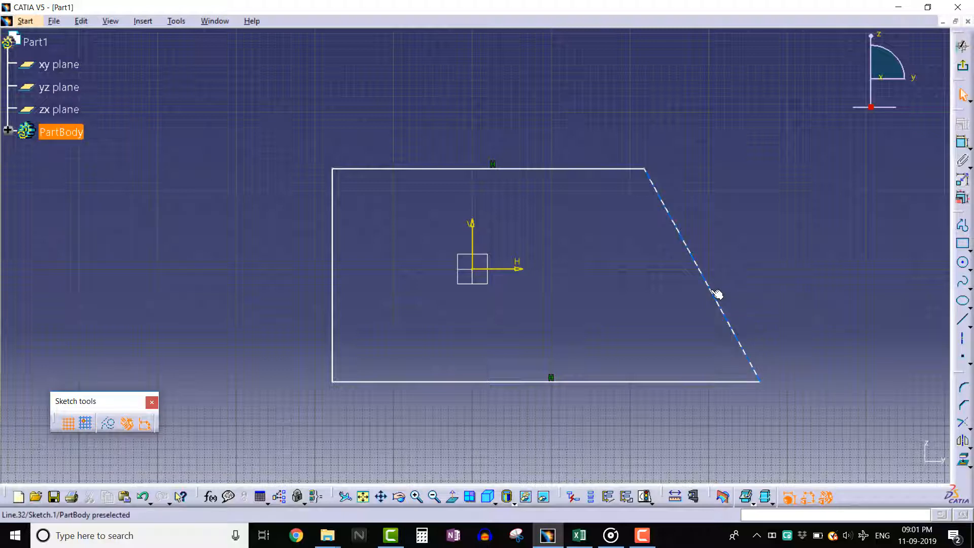